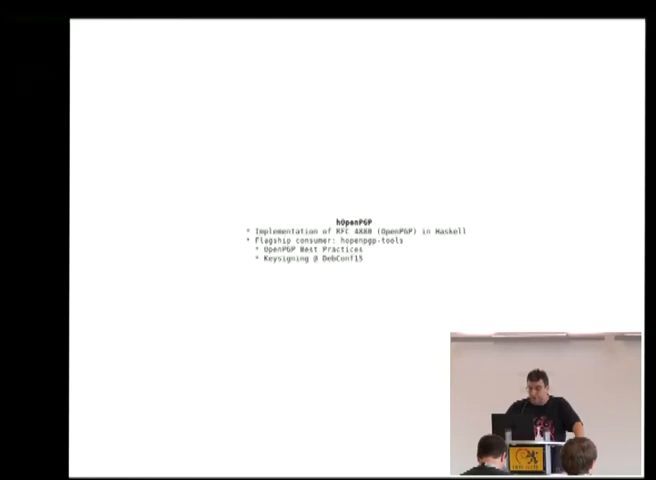
Run hkt list with --keyring completed to /tmp/ksp-dc15-modded.gpg, which prints usage help
key(Right)
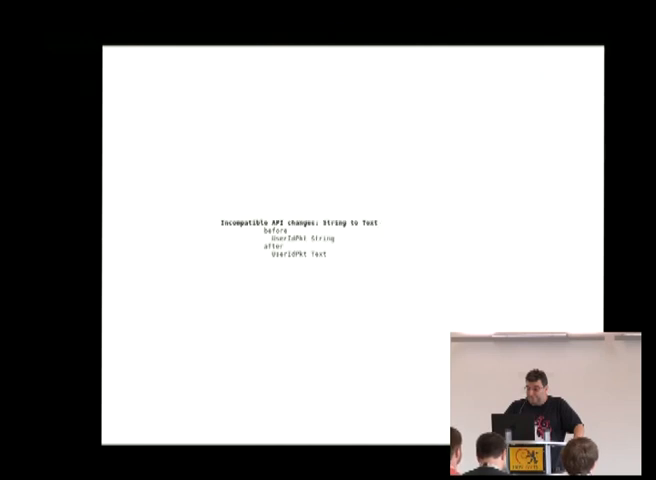
key(Right)
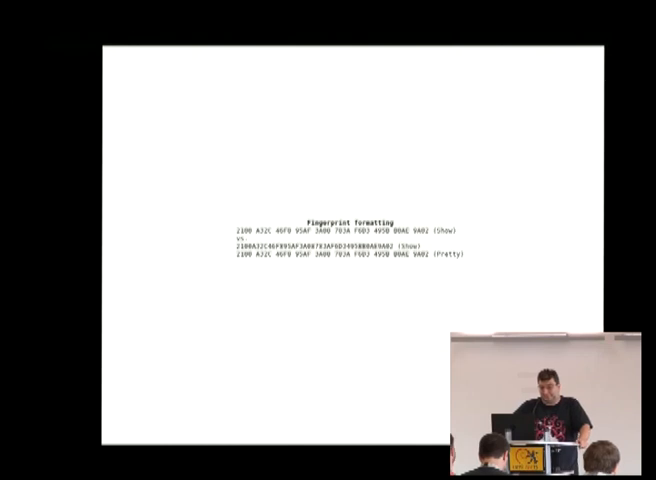
key(Right)
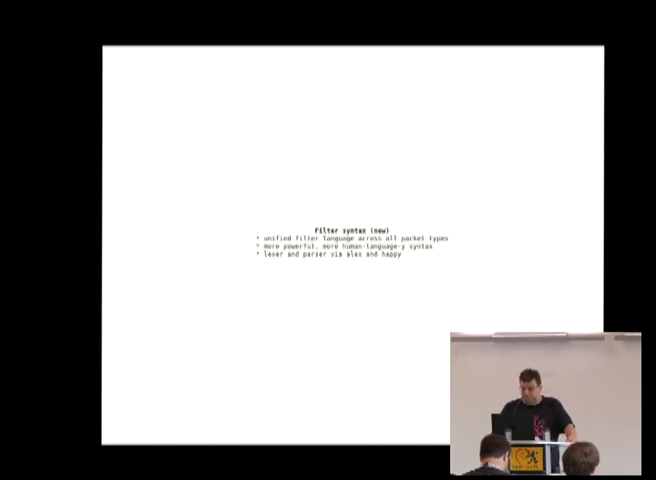
key(Right)
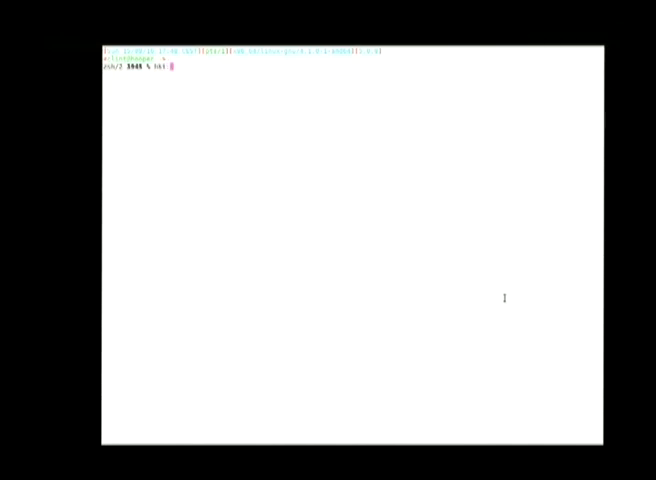
text(list --keyring /tmp/ksp 15)
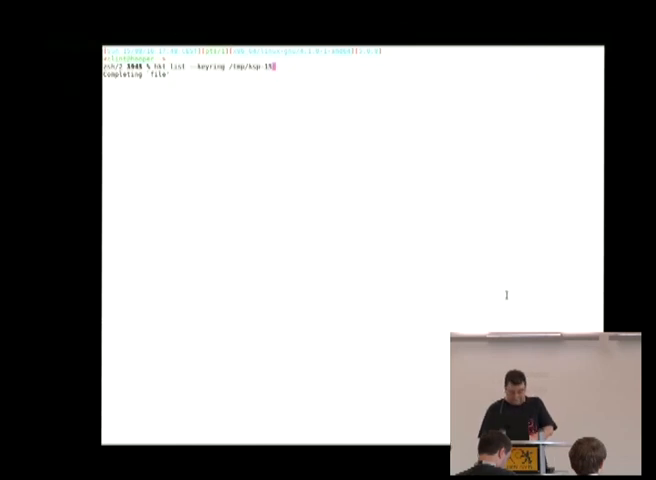
mouse_move(392, 168)
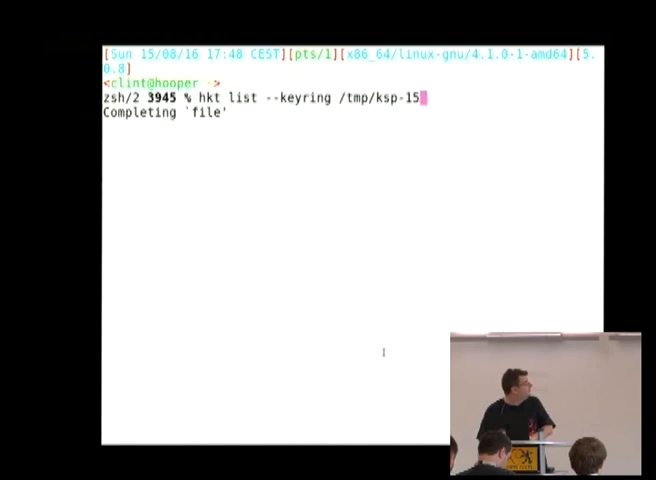
key(Tab)
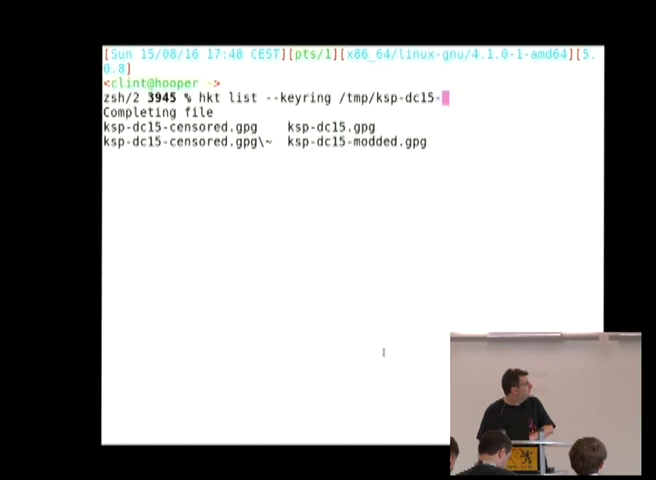
key(Return)
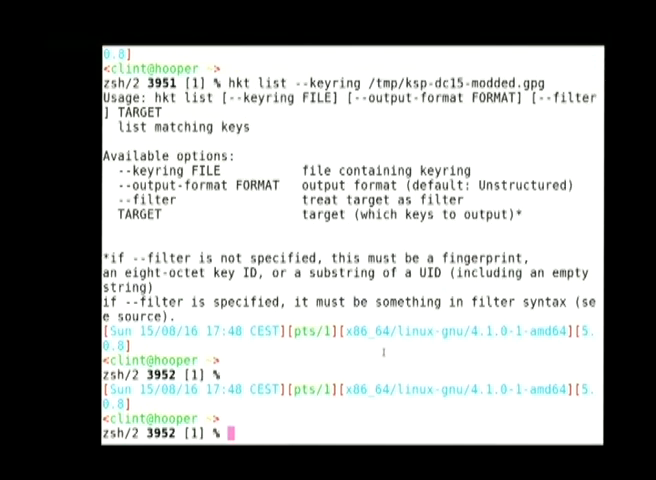
Re-run hkt list to print the keyring's keys with their subkeys and user IDs
key(Return)
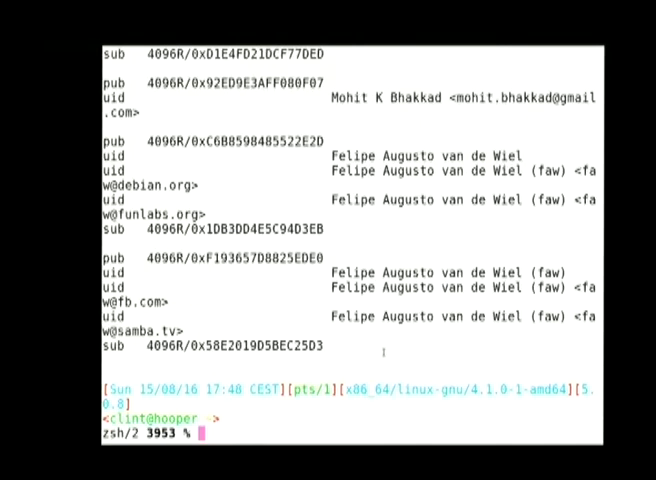
Recall the hot dump command and point its input at /tmp/ksp-dc15-modded.gpg
text(hot du)
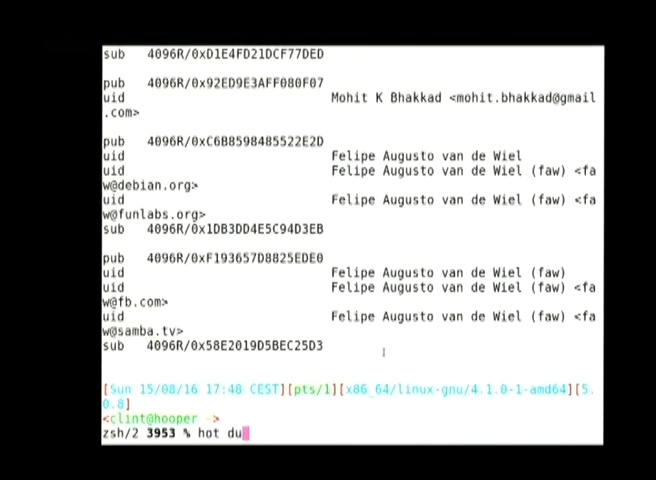
text(mp)
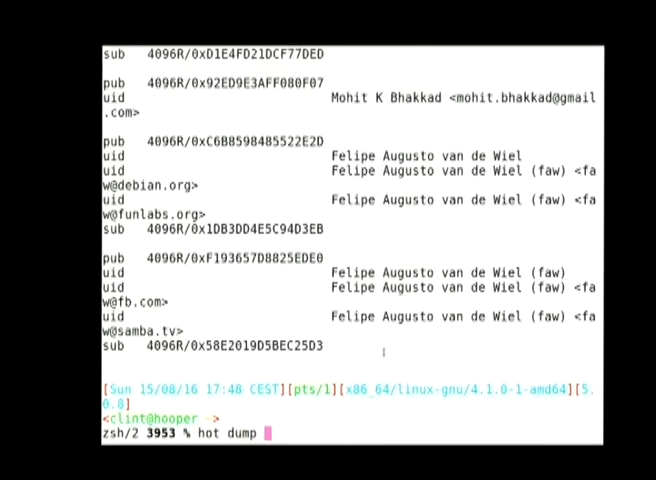
key(Return)
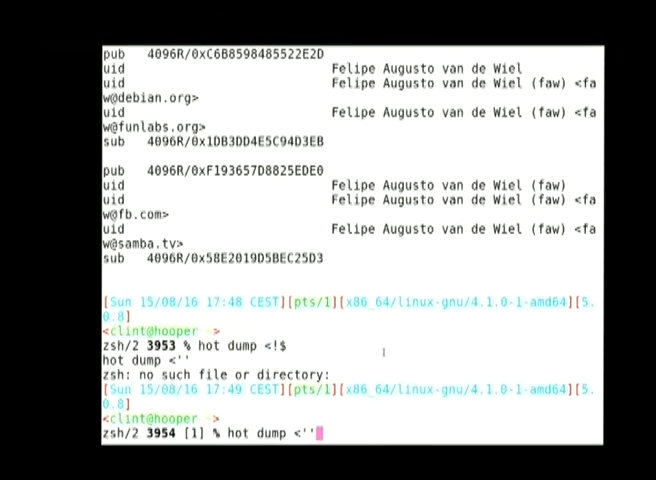
text(/)
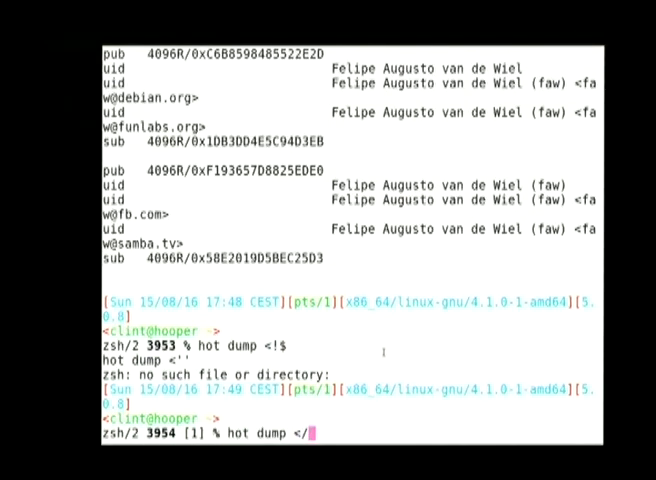
text(tmp/ksp-dc1)
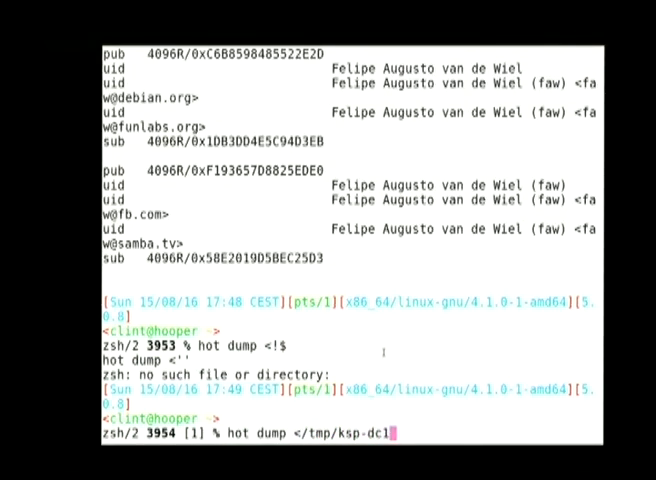
text(5-modded.gpg)
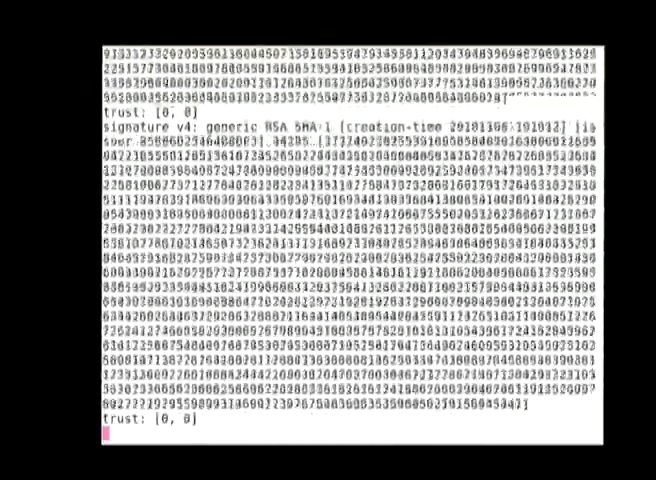
Scroll through the packet dump showing signature packets, trust entries and preferred algorithms
scroll(down, 3)
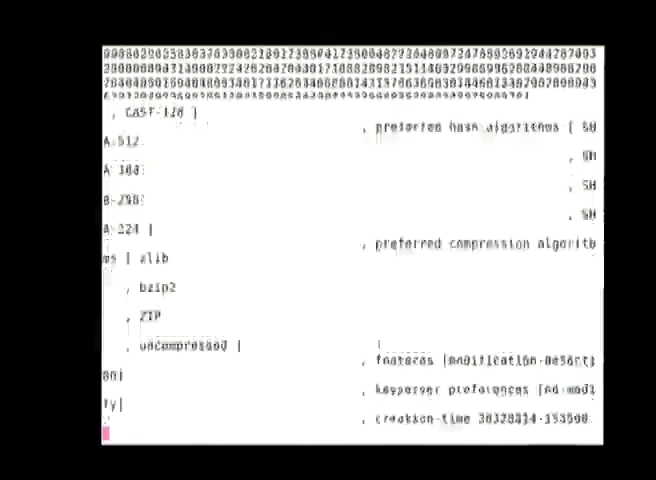
scroll(down, 3)
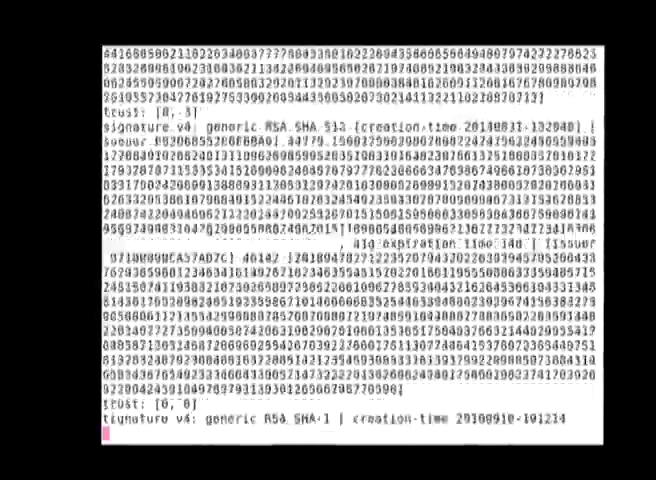